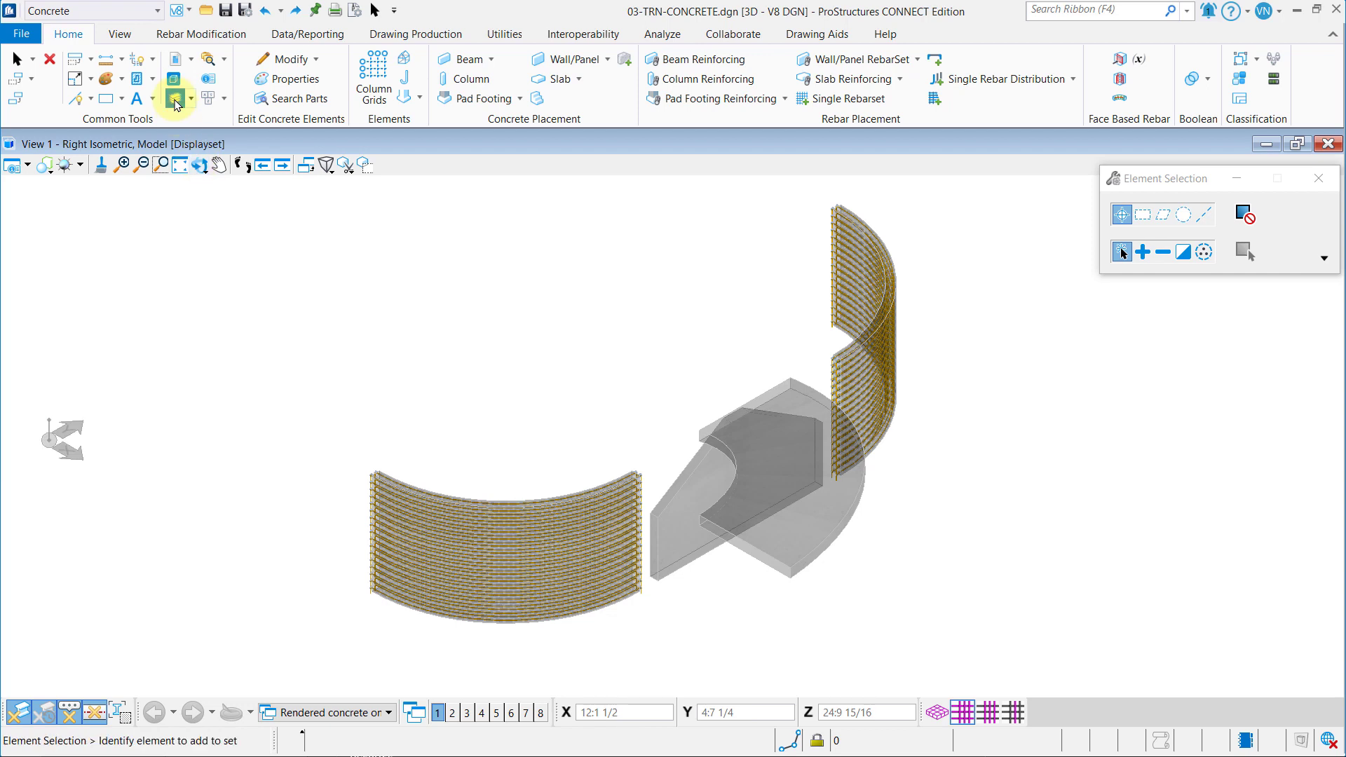
- Use Level Display to hide the rebar and footing, leaving the curved walls and dashed arcs
click(173, 97)
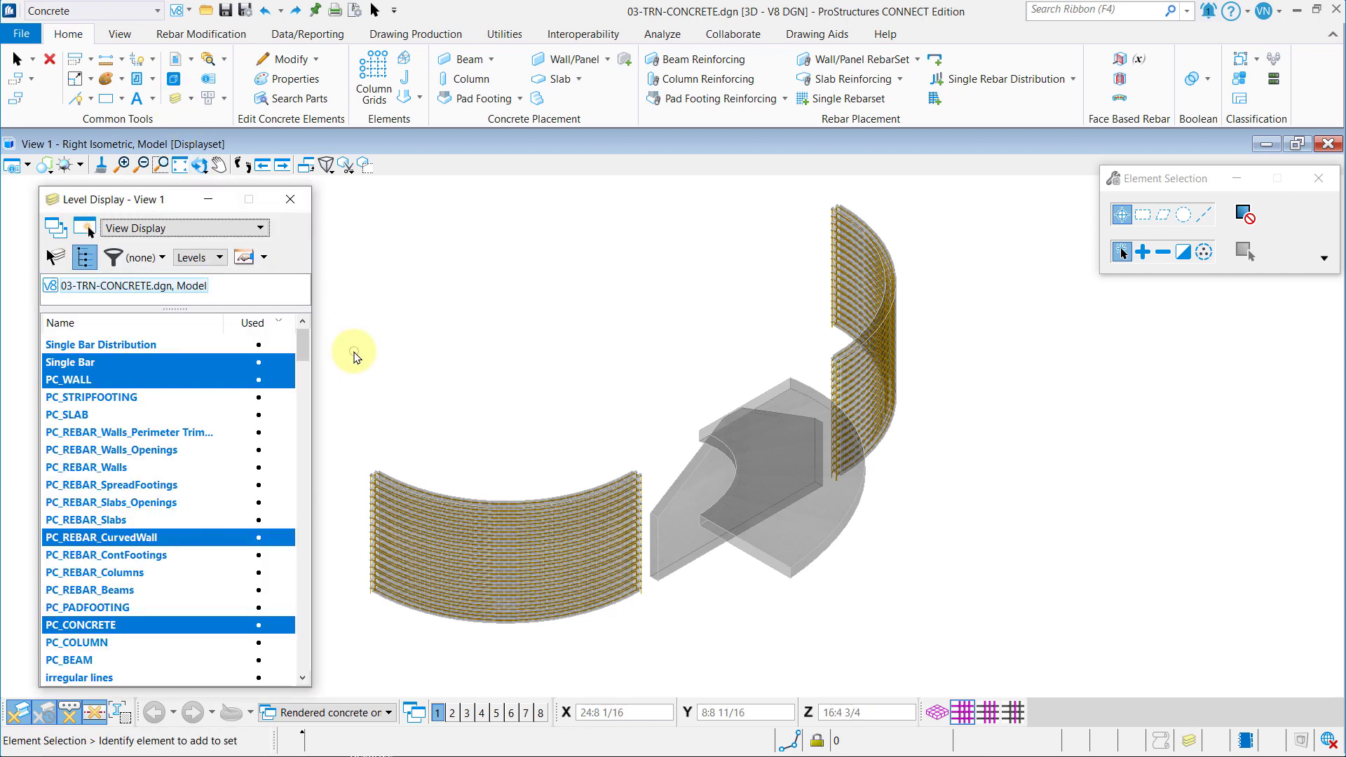
mouse_move(169, 364)
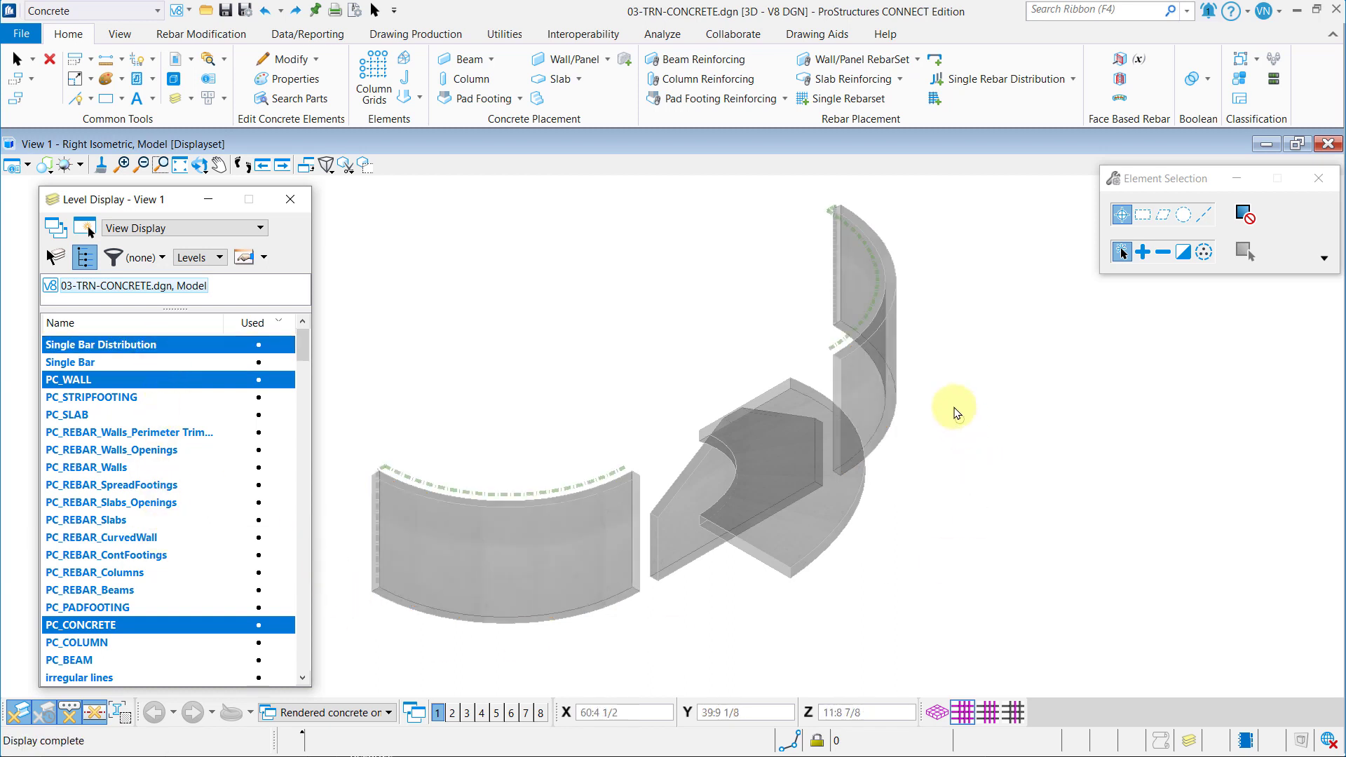
click(858, 283)
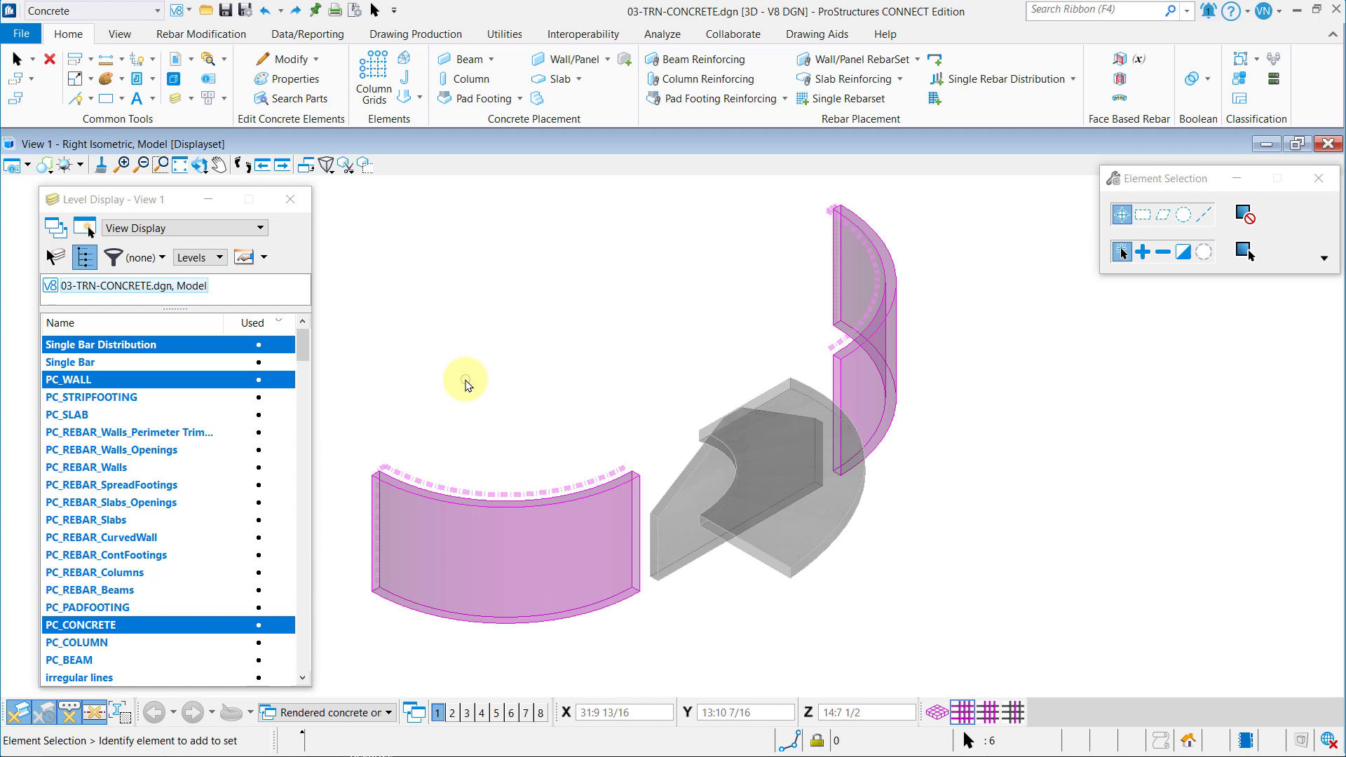
right_click(467, 383)
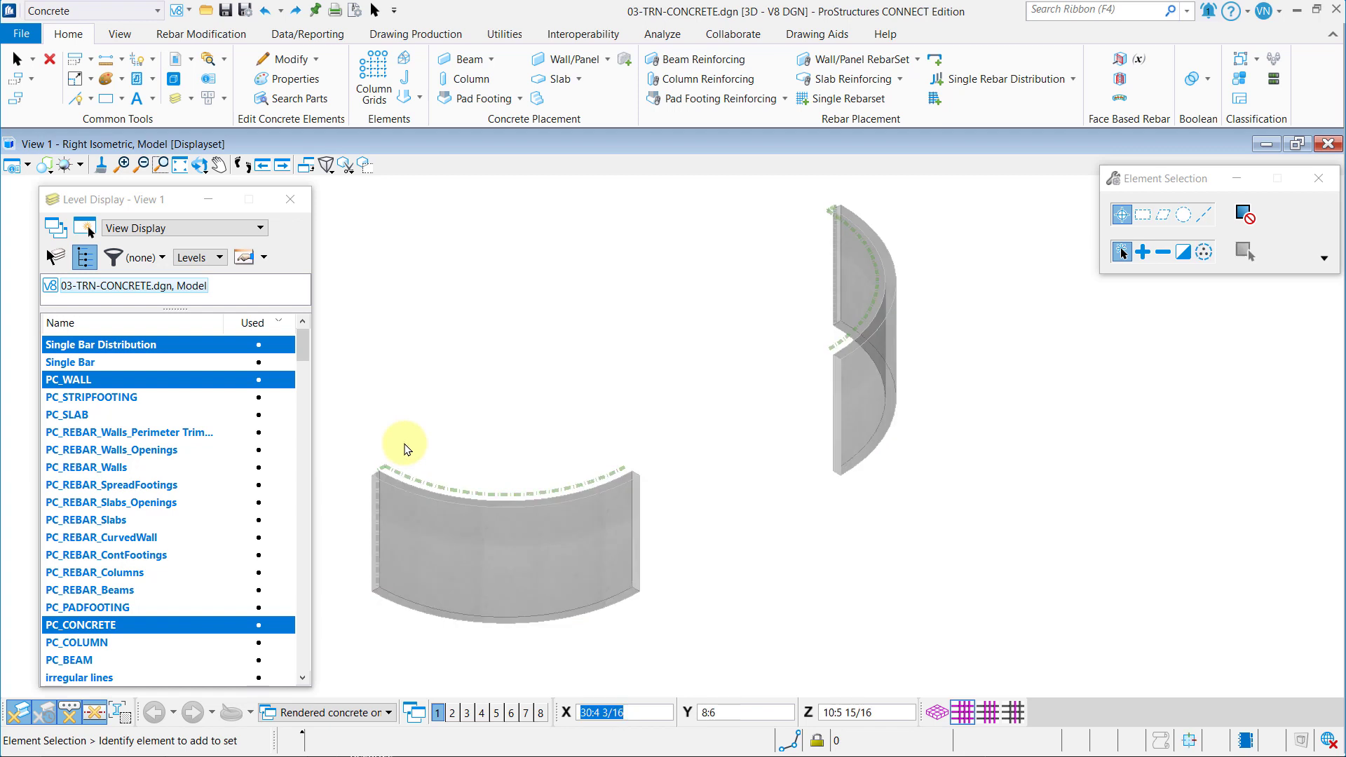
click(100, 538)
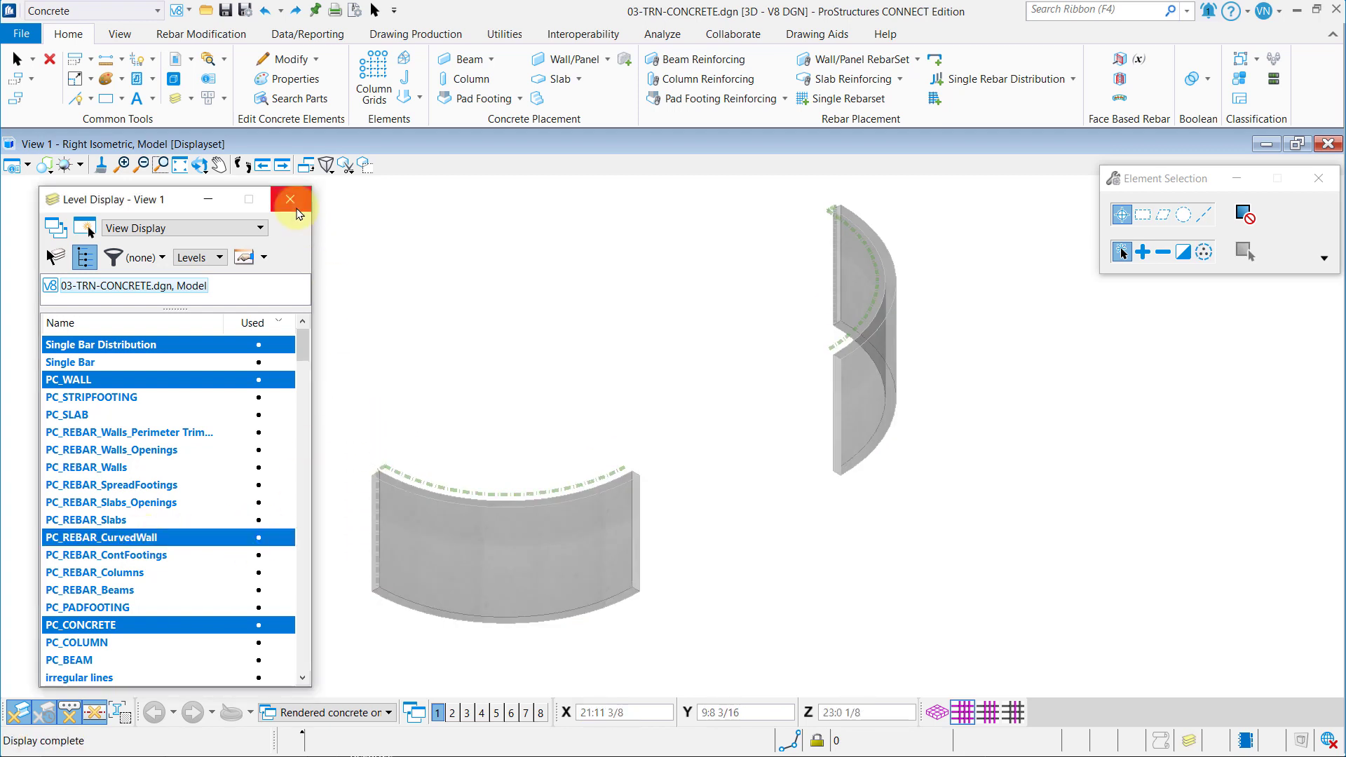
- Close Level Display and start a Single Rebar Distribution on the curved wall
click(290, 198)
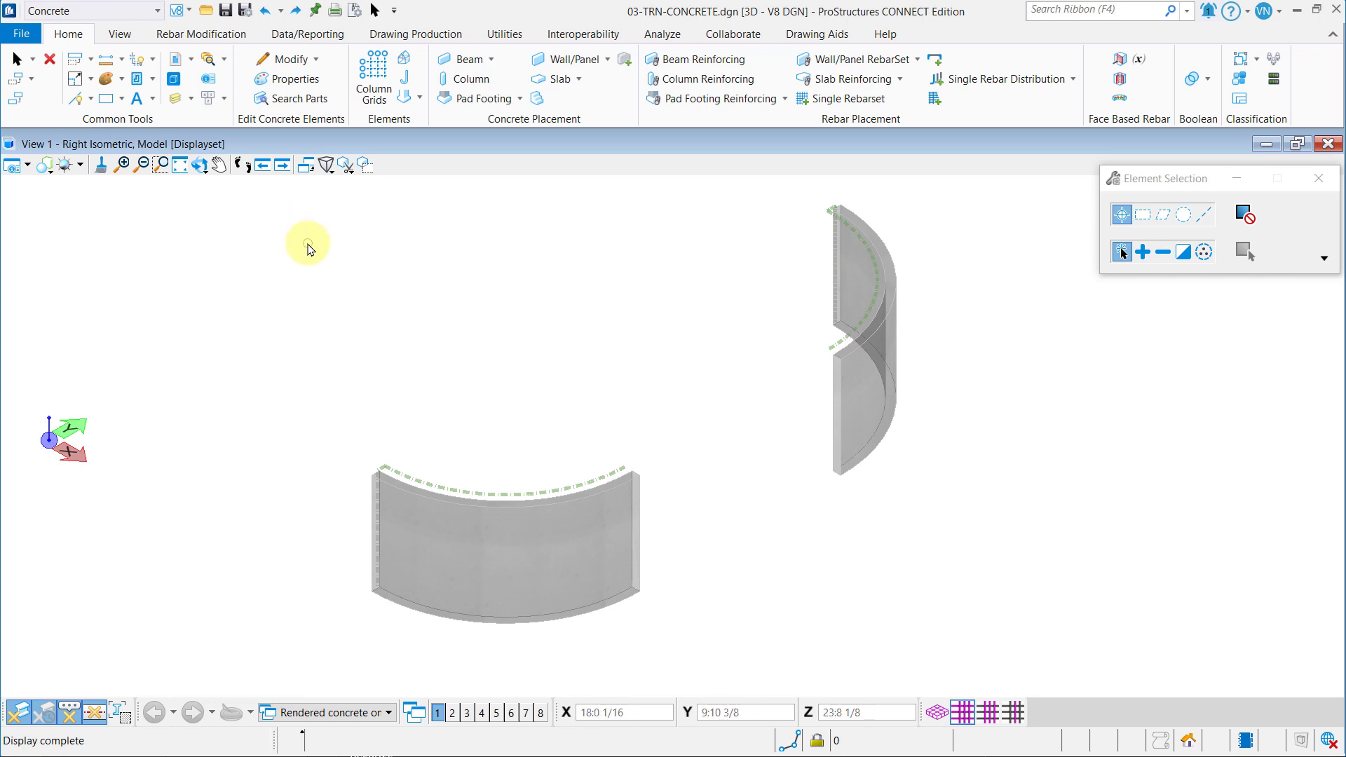
mouse_move(995, 78)
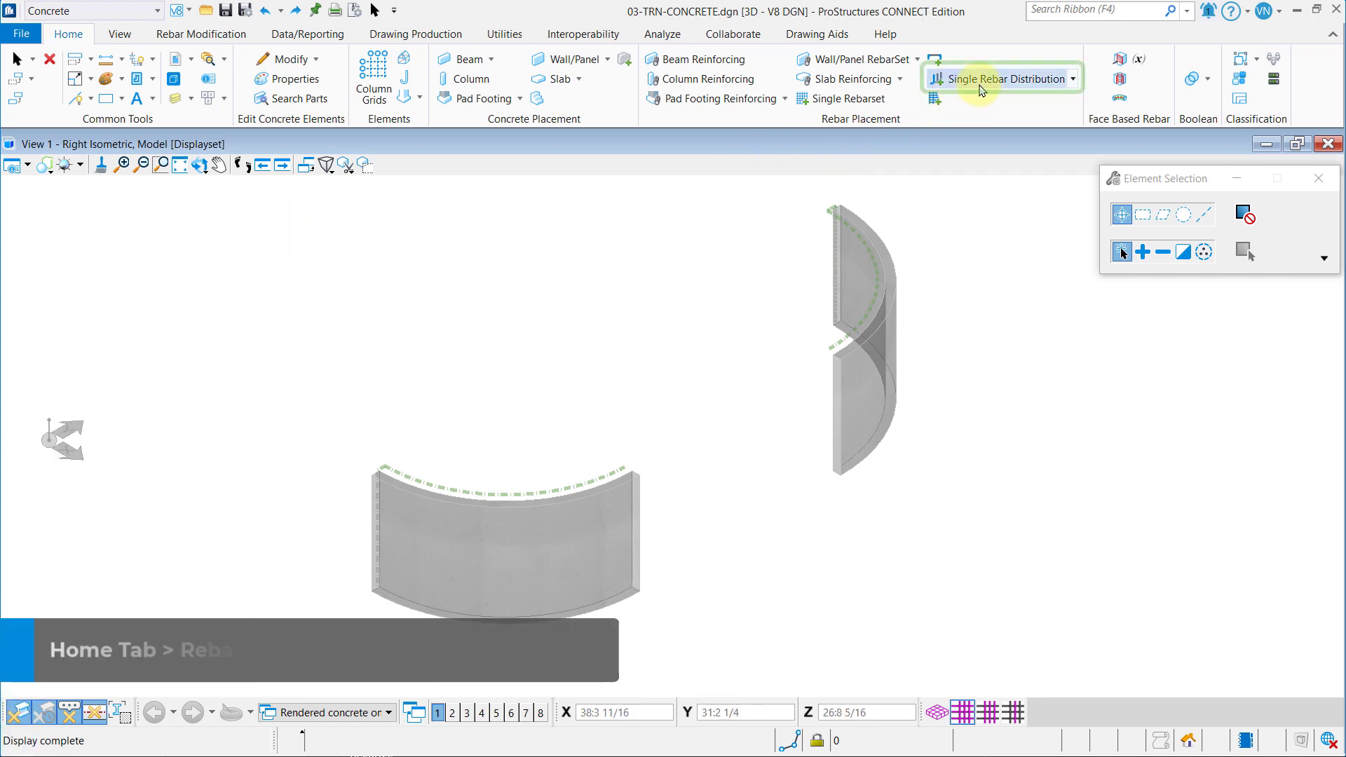
click(1000, 78)
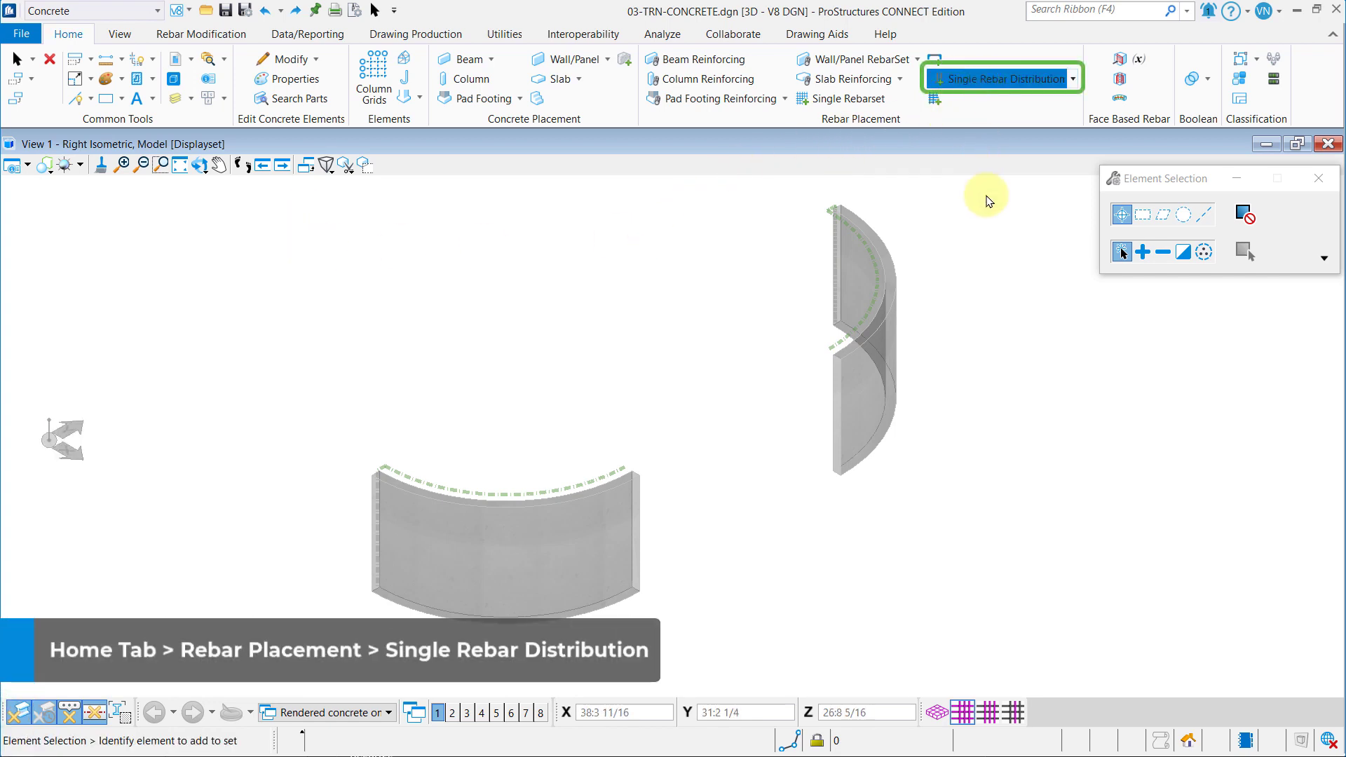
click(1001, 78)
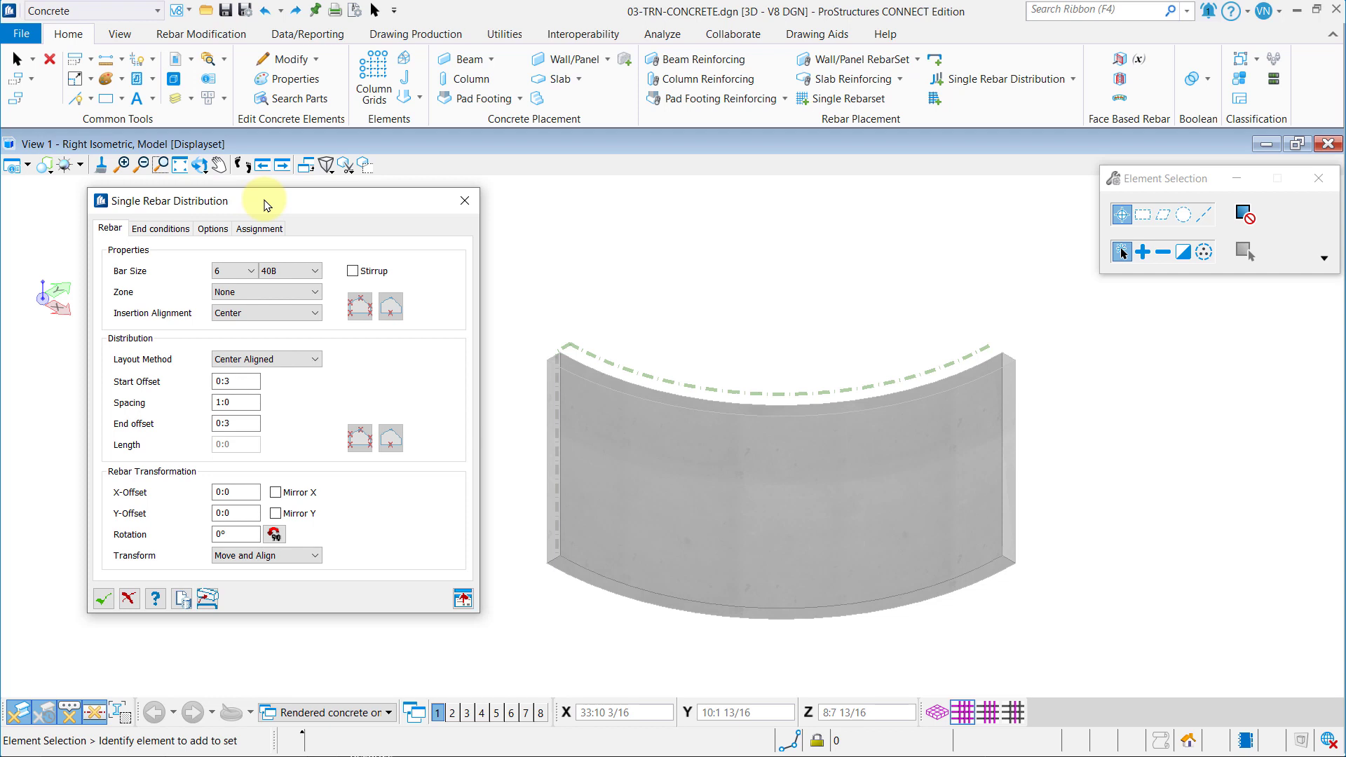
- Check the assignment settings: panel rebar display class, Level 4 area class, PC_REBAR_CurvedWall level
click(259, 227)
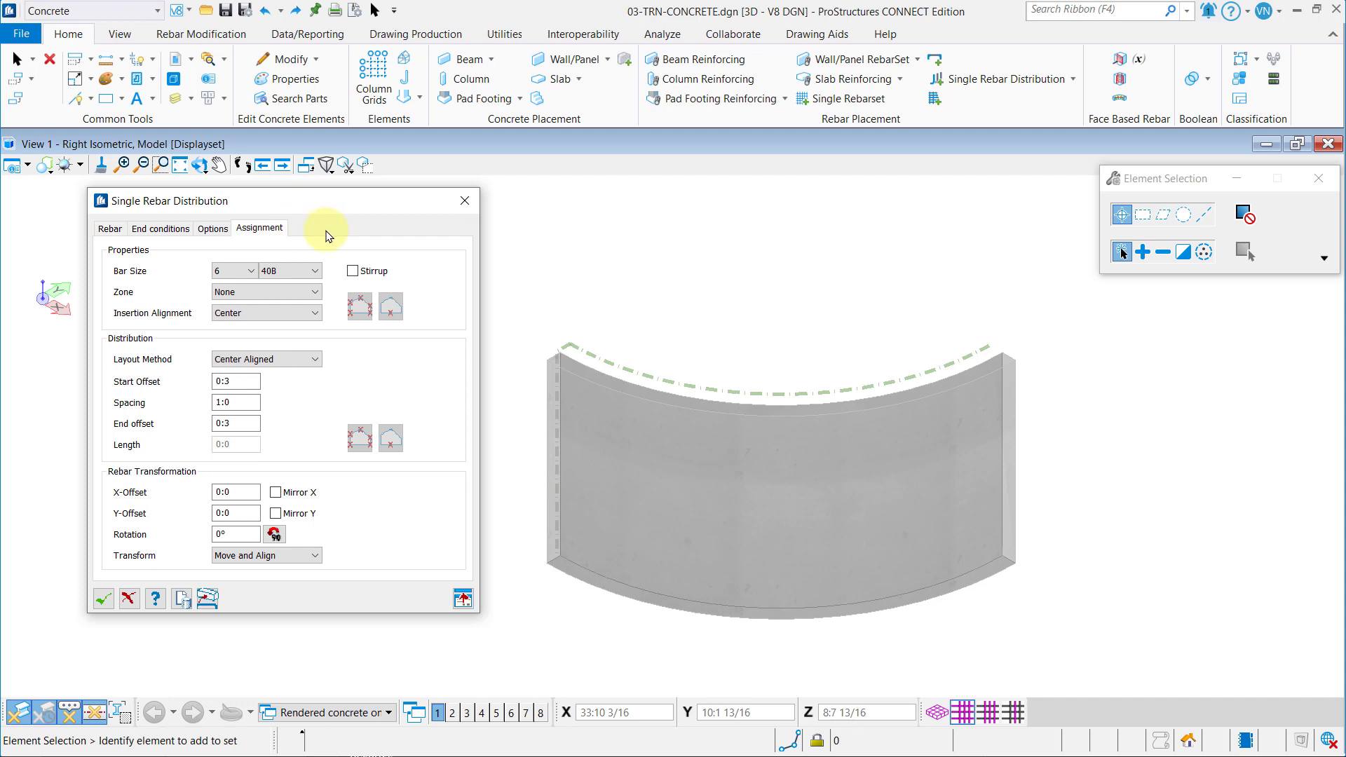
click(259, 227)
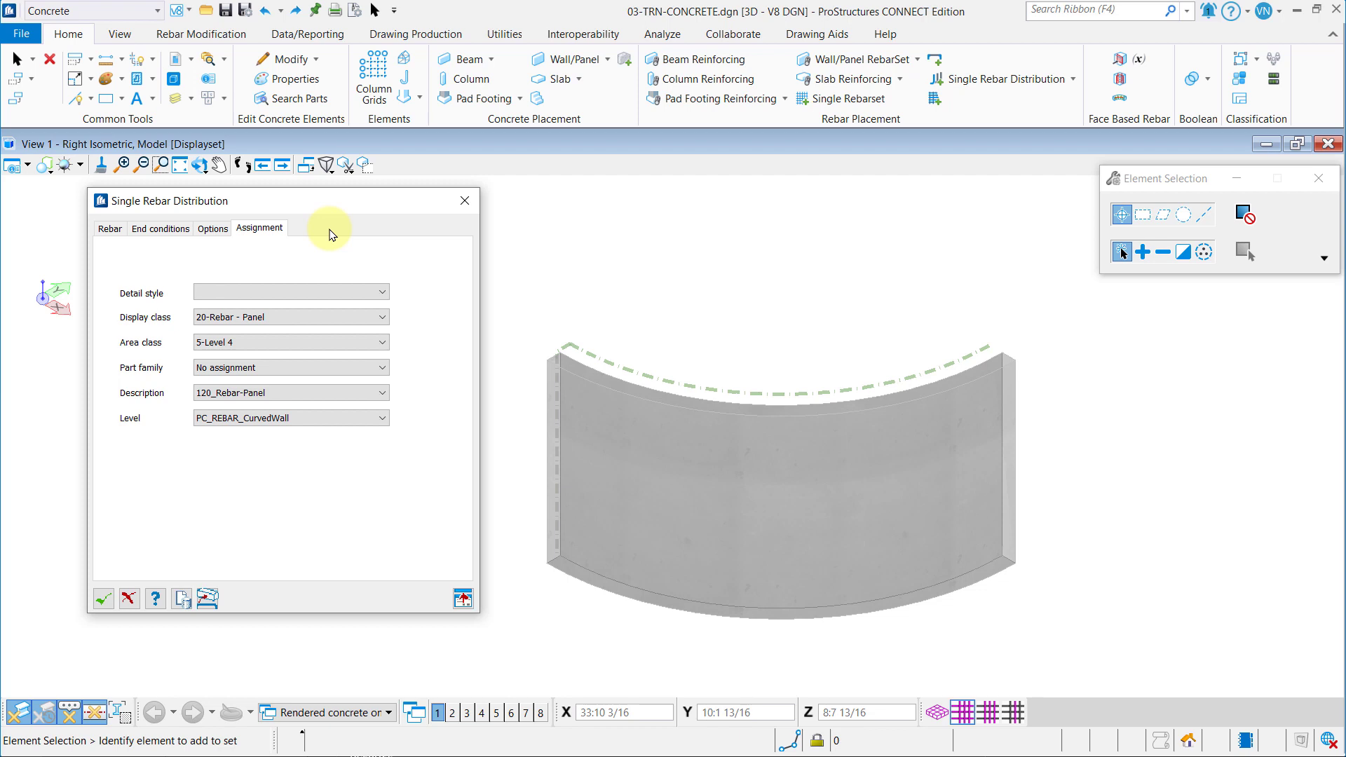
click(208, 598)
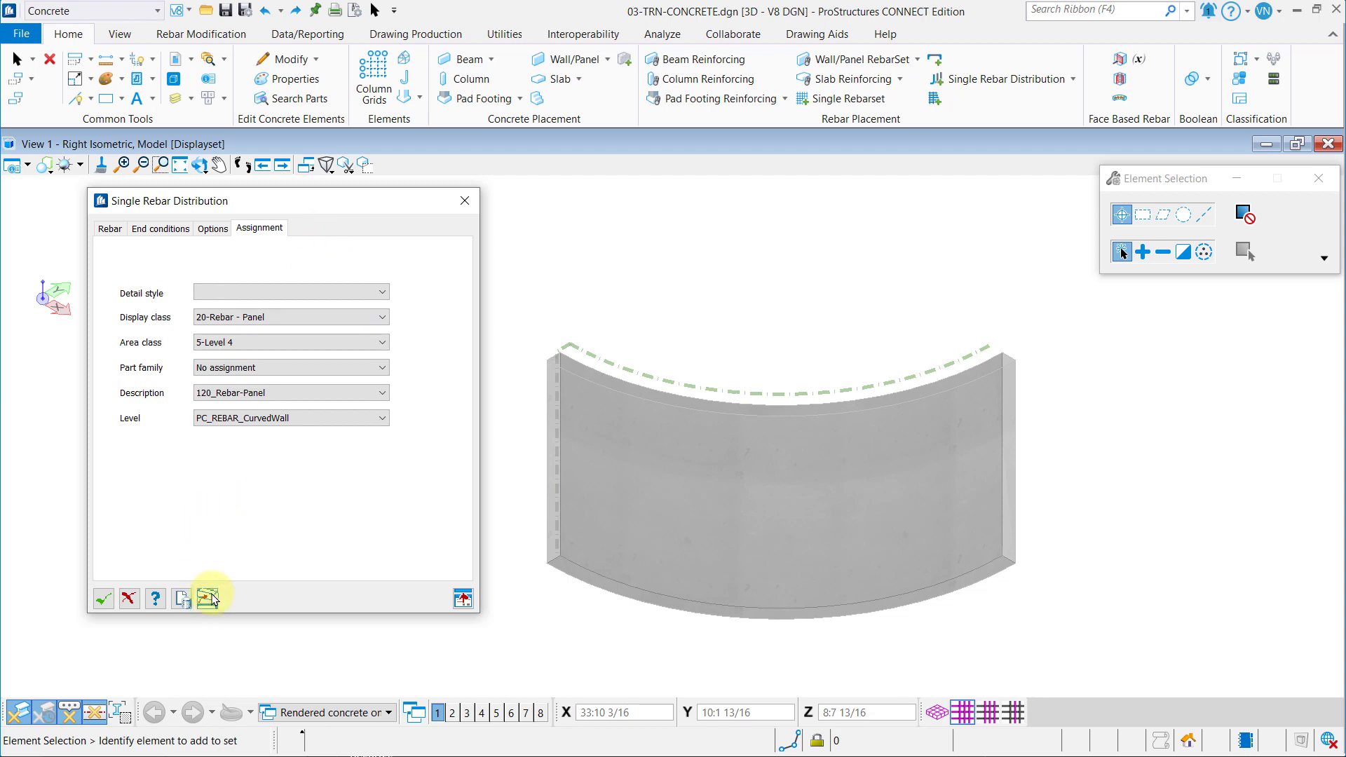
click(636, 475)
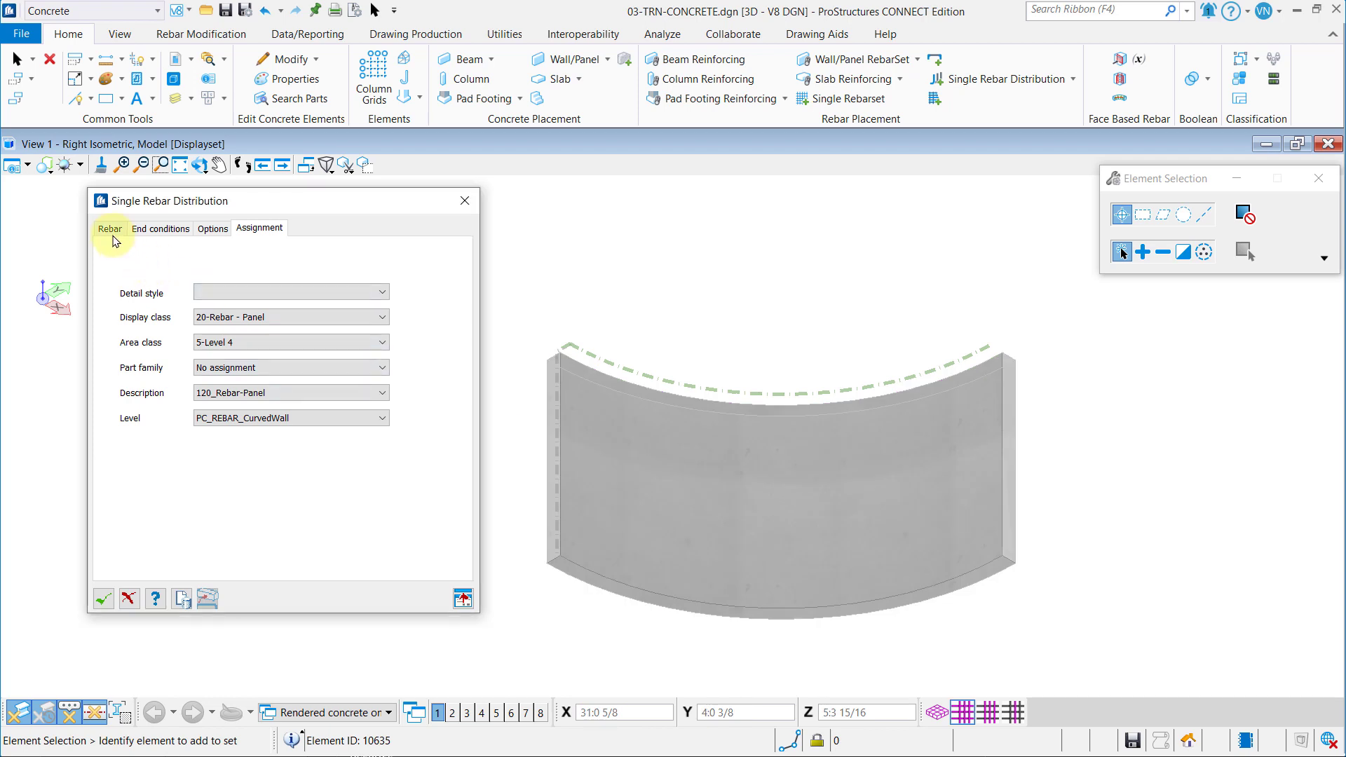
- Take the bar shape from the vertical guide line and the path from the dashed arc
click(110, 228)
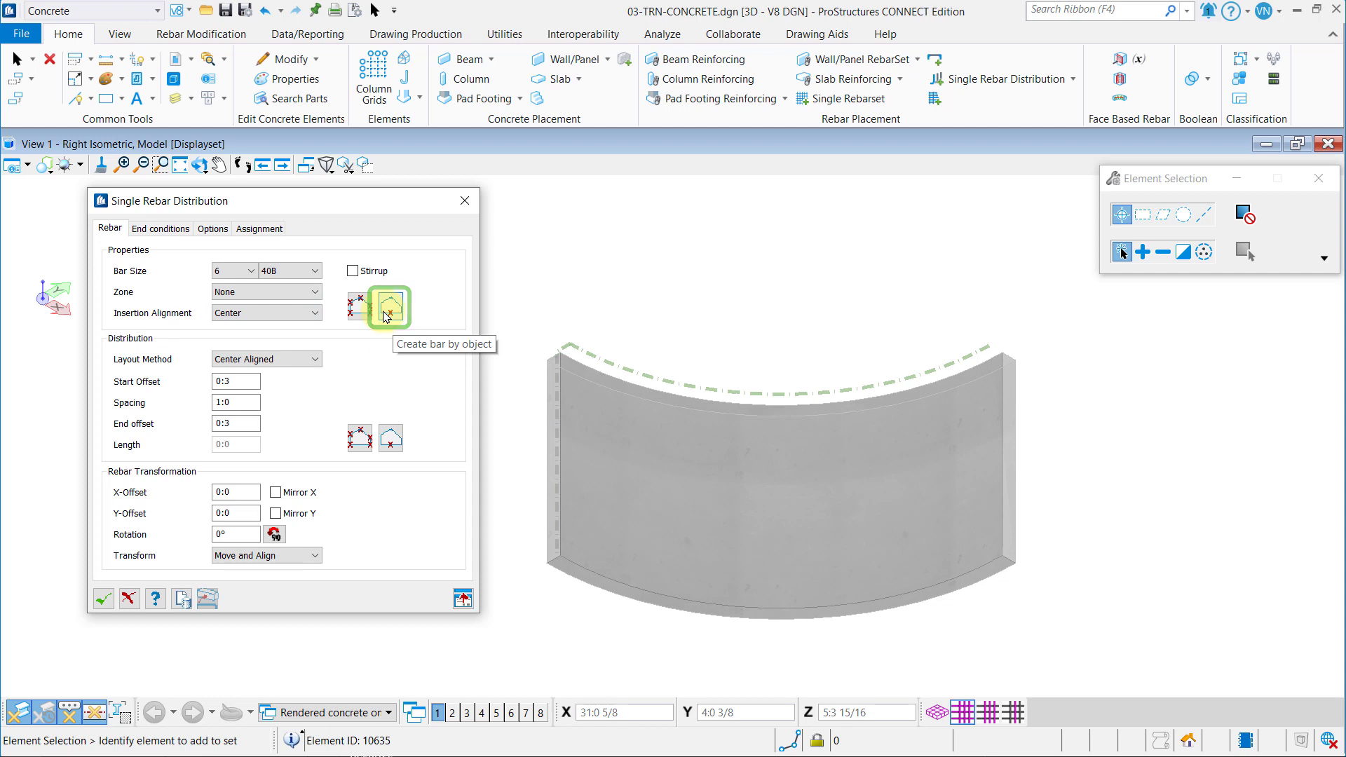
click(390, 306)
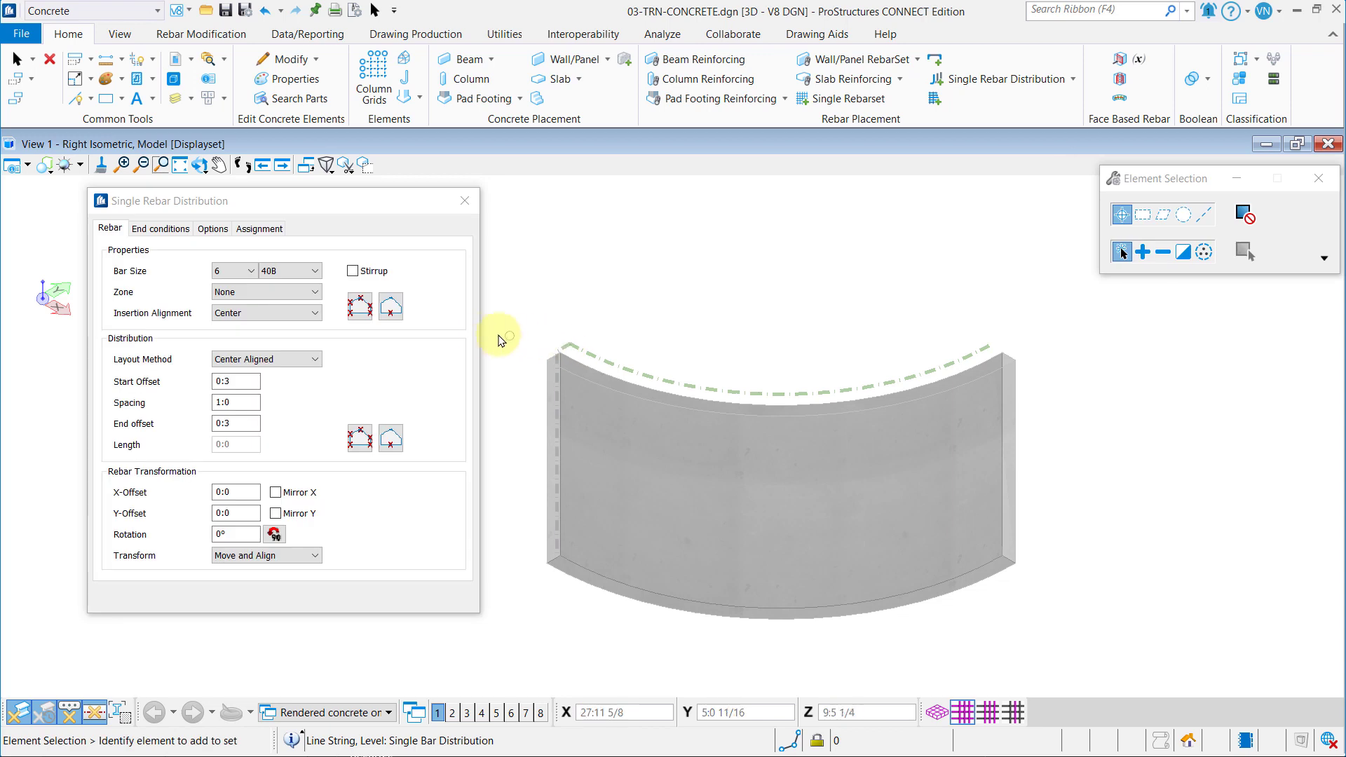
click(390, 436)
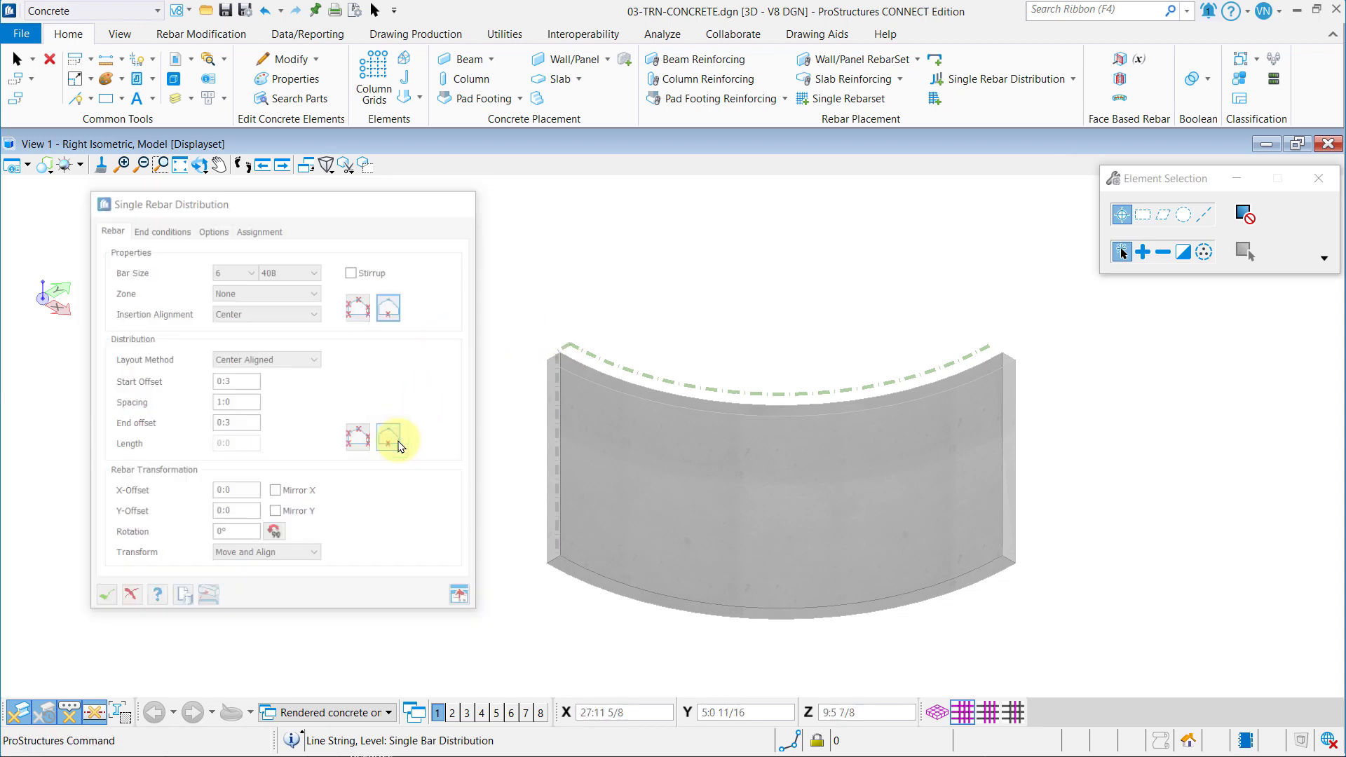
click(388, 435)
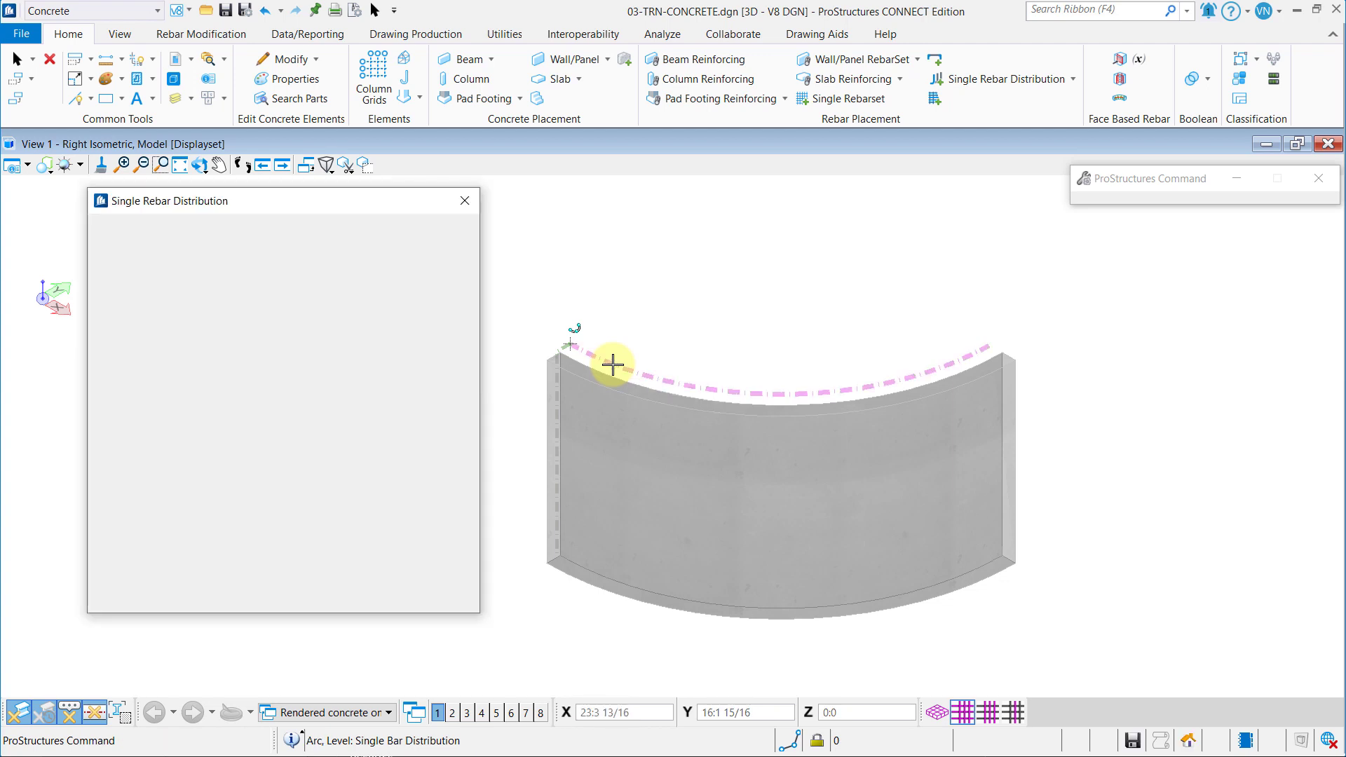
click(613, 364)
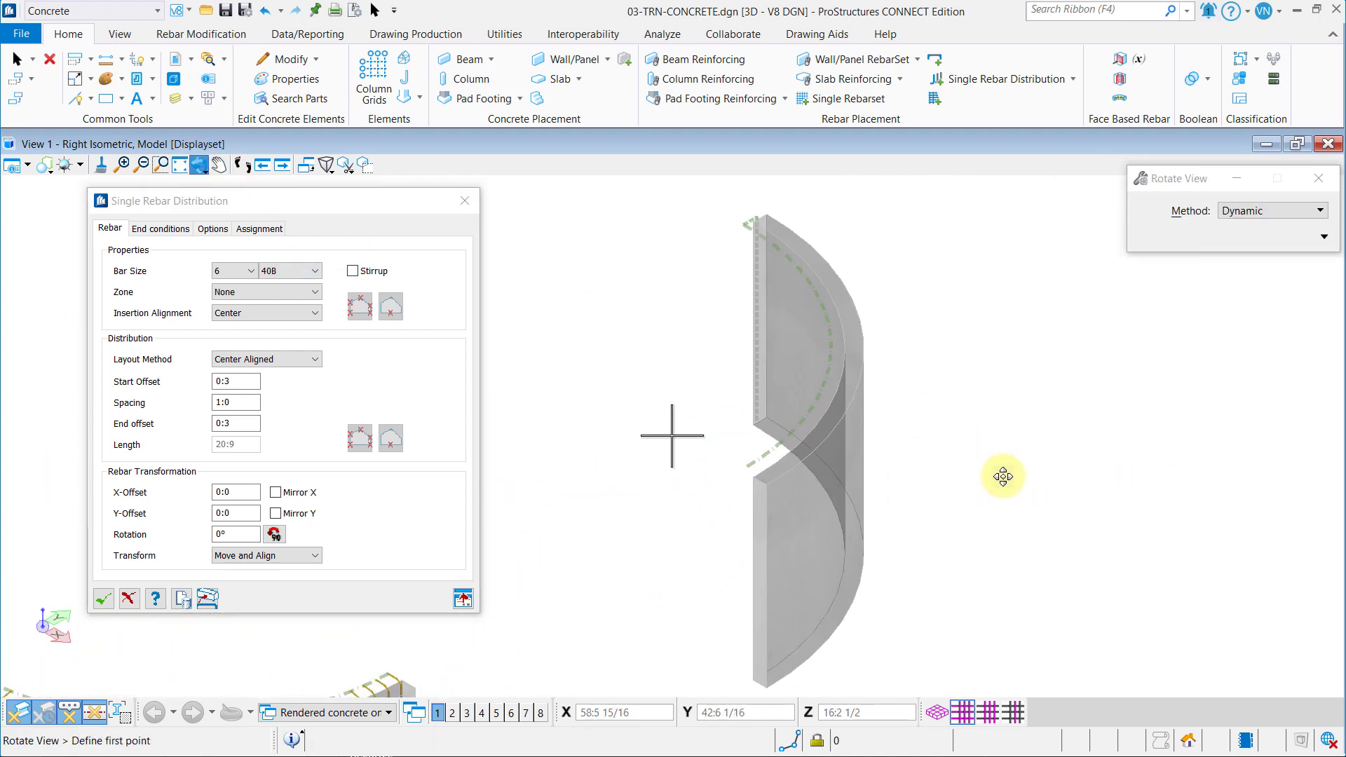
- Orbit the view and pick the curved concrete wall as the distribution's host
drag(1002, 476, 587, 494)
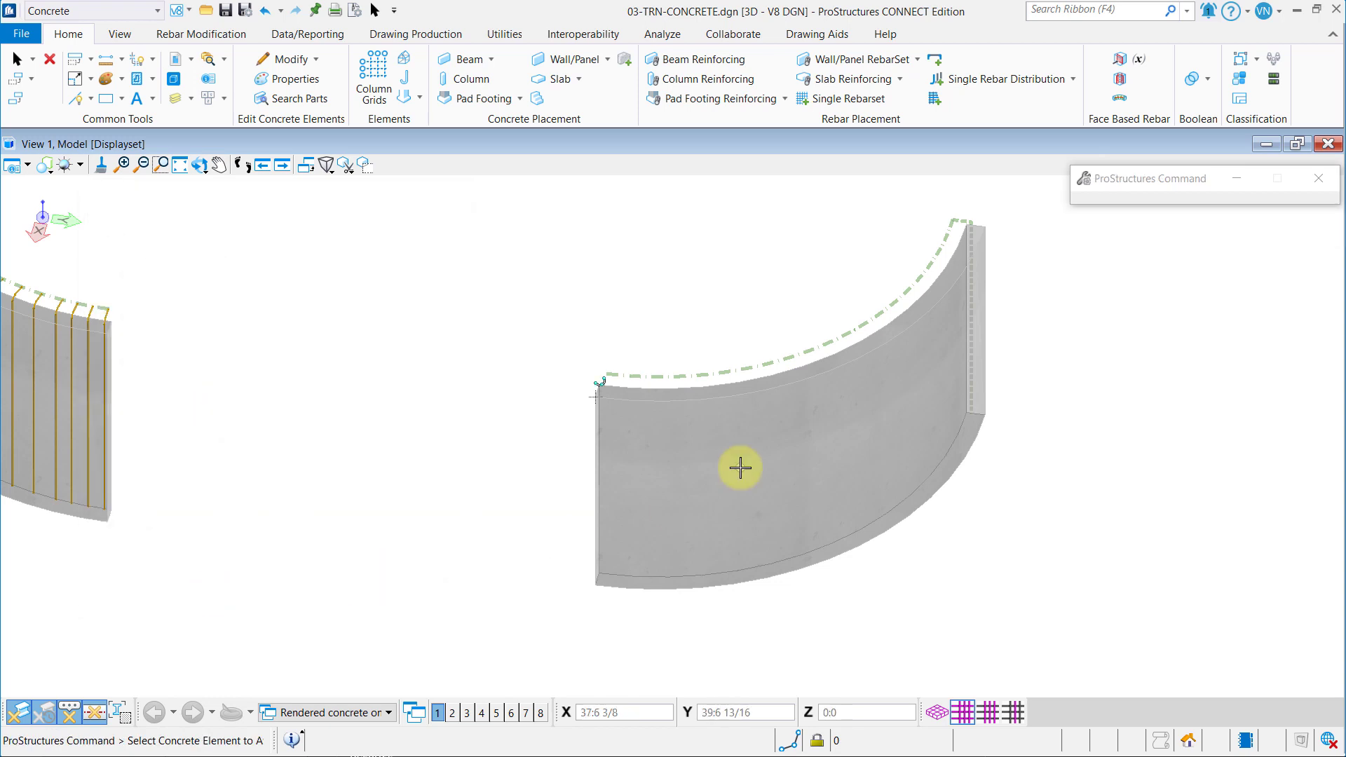
click(738, 467)
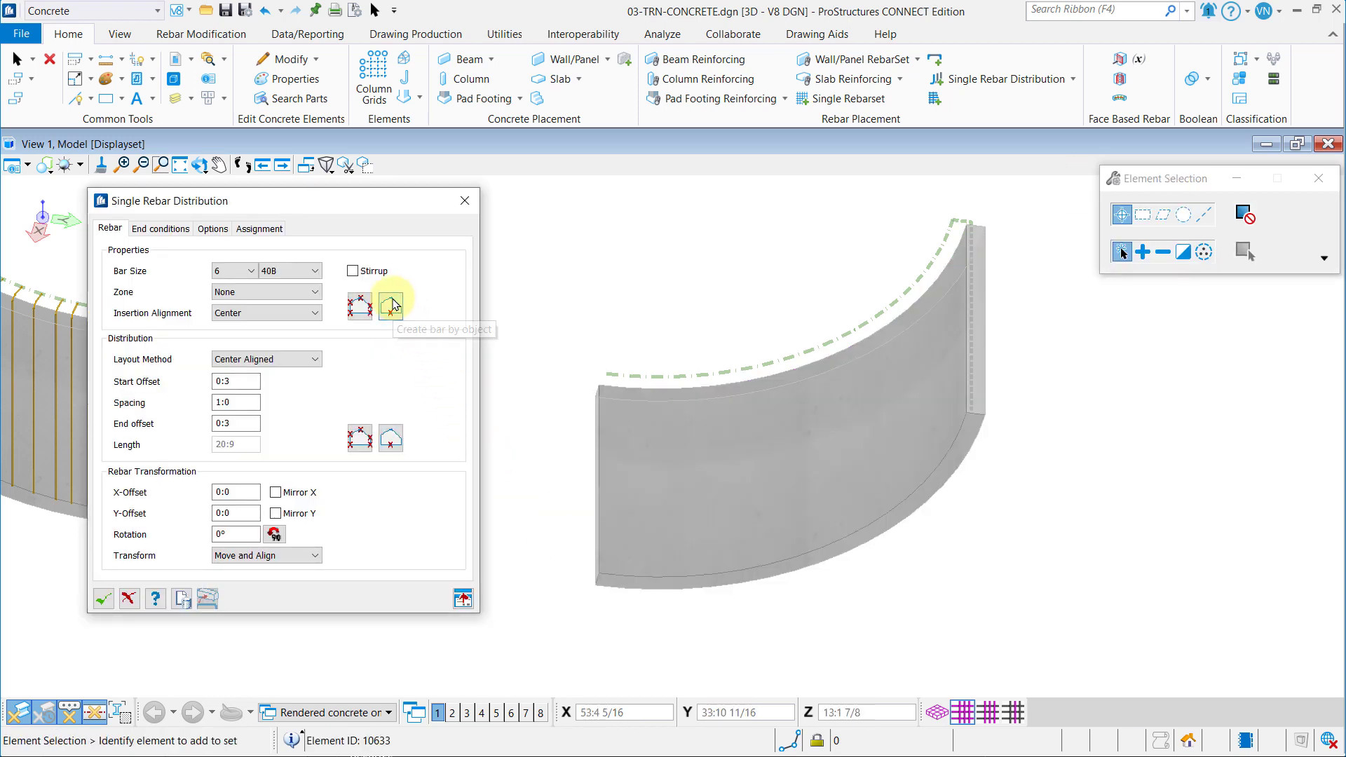
- Create the second wall's vertical bars from its guide lines and accept the distribution
click(390, 305)
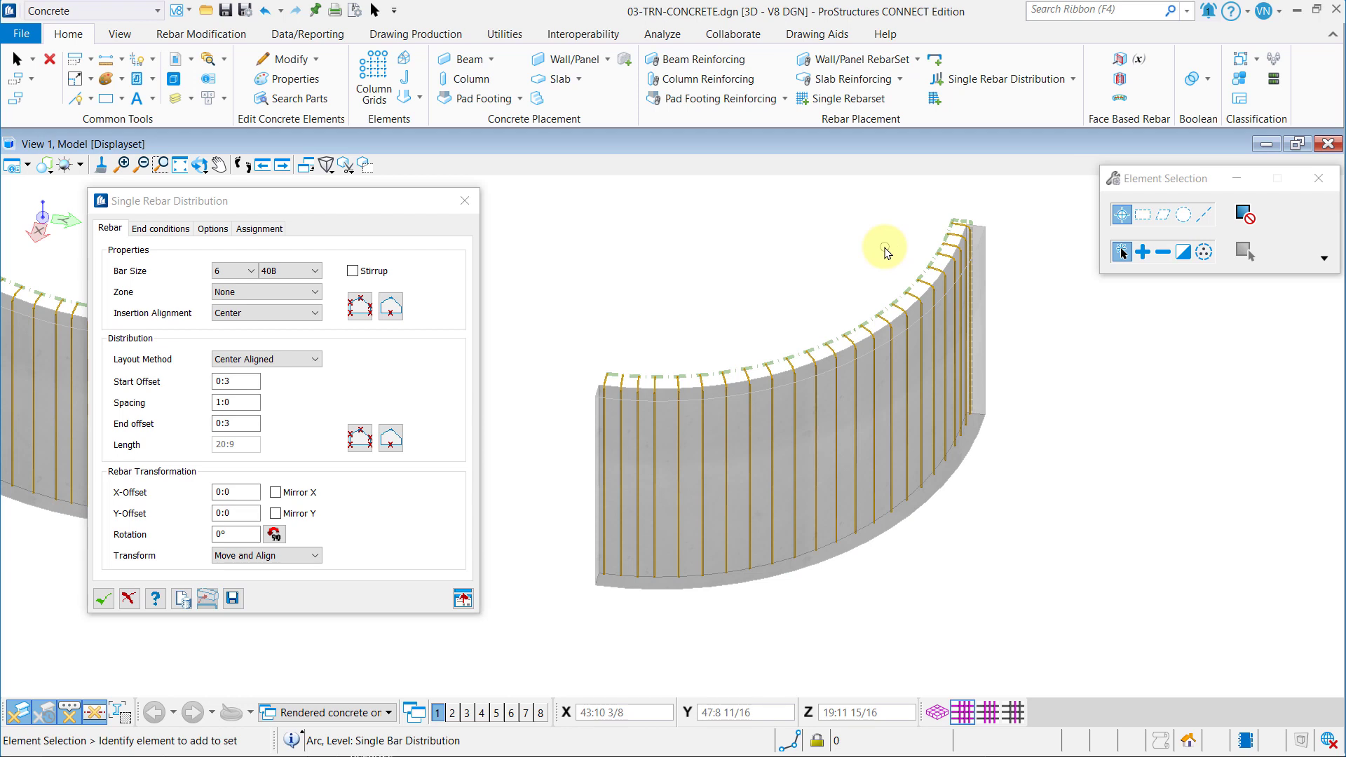
click(103, 598)
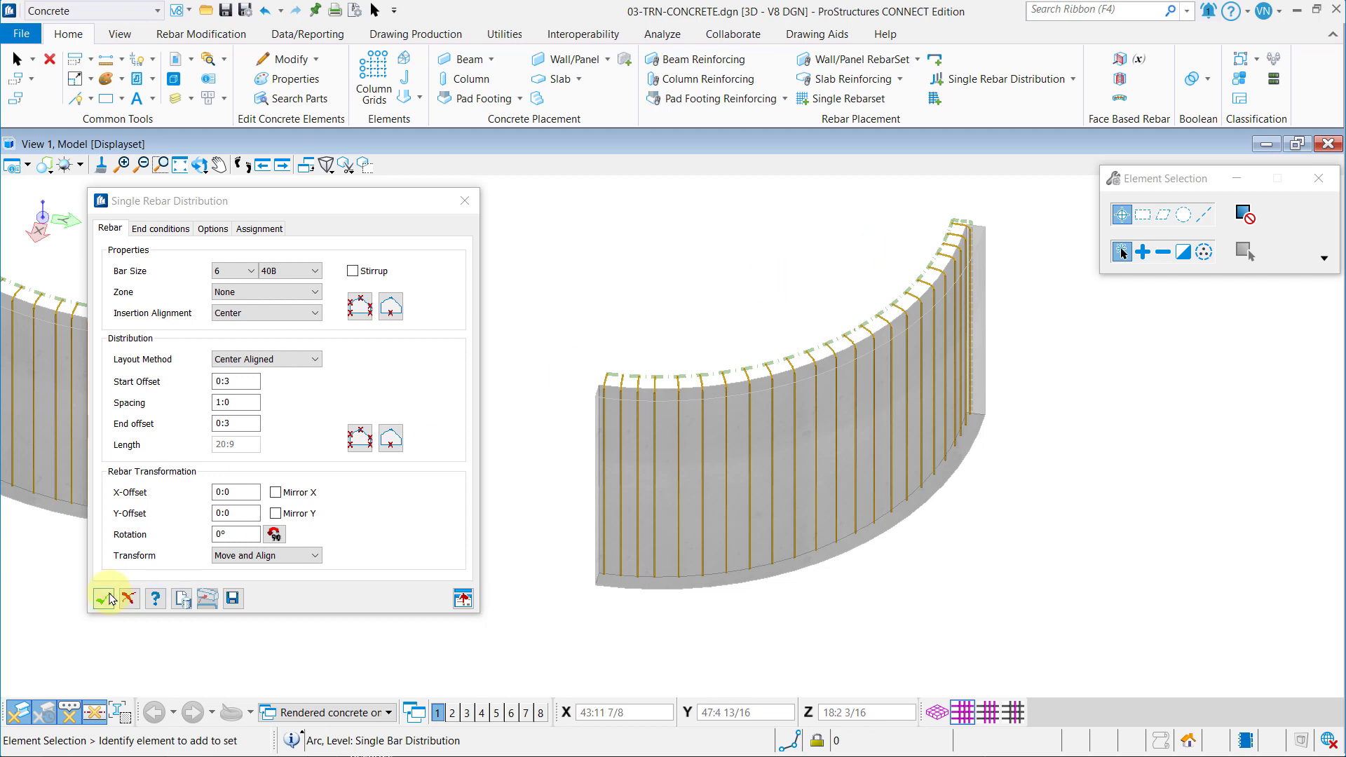
click(110, 598)
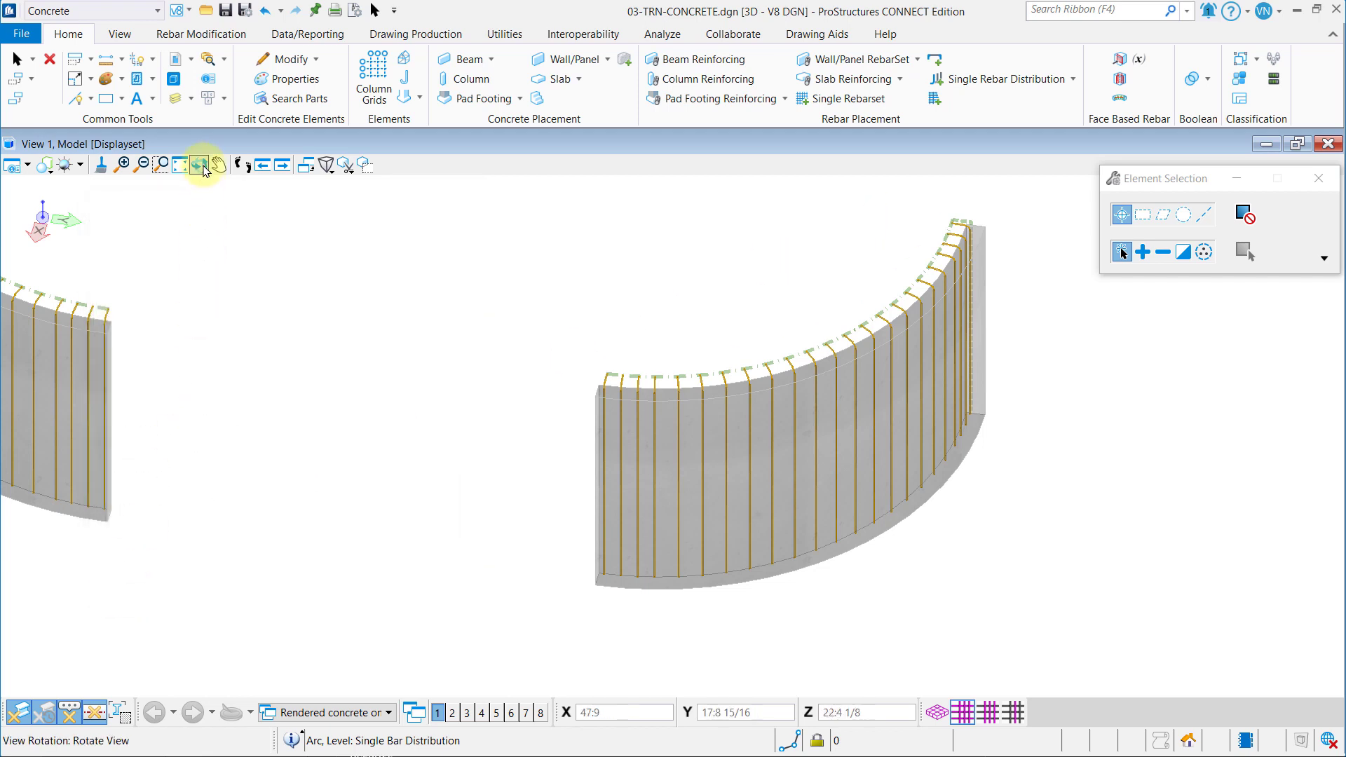
click(199, 165)
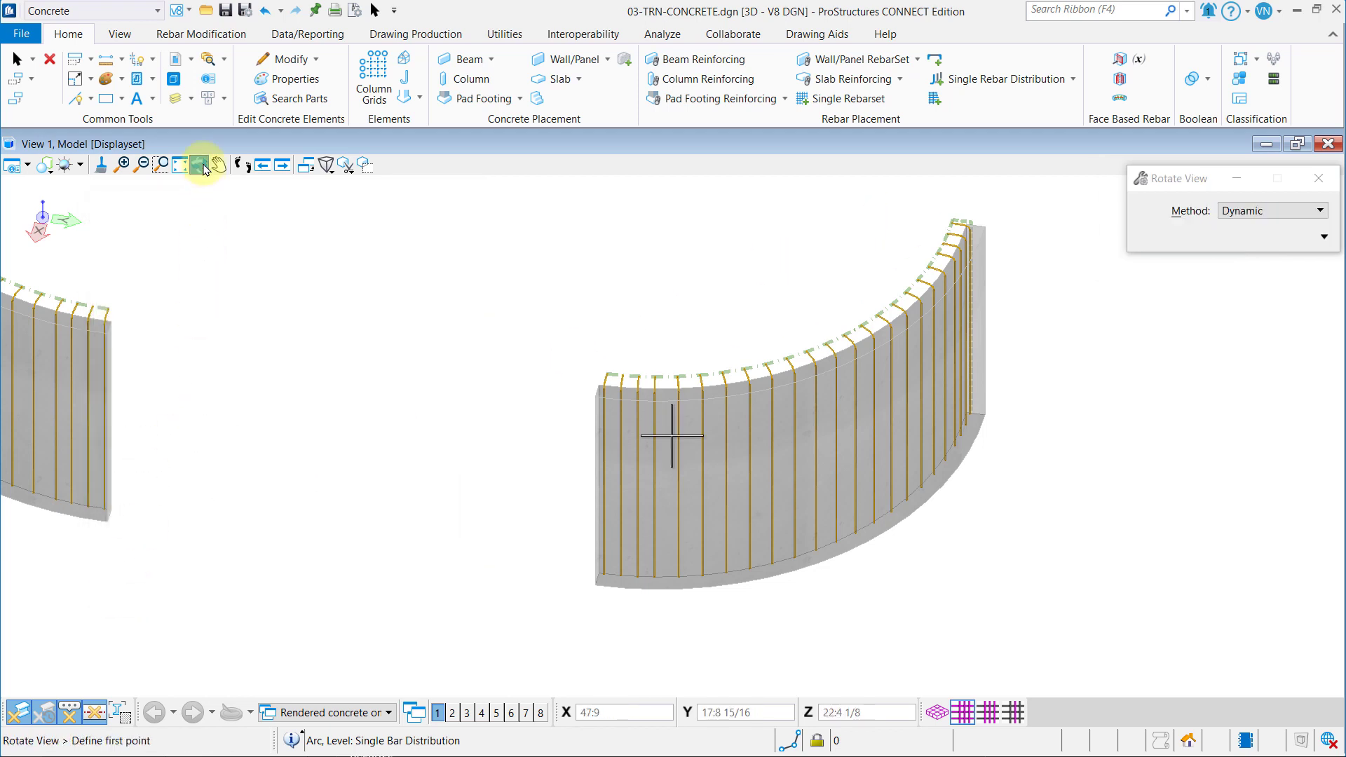